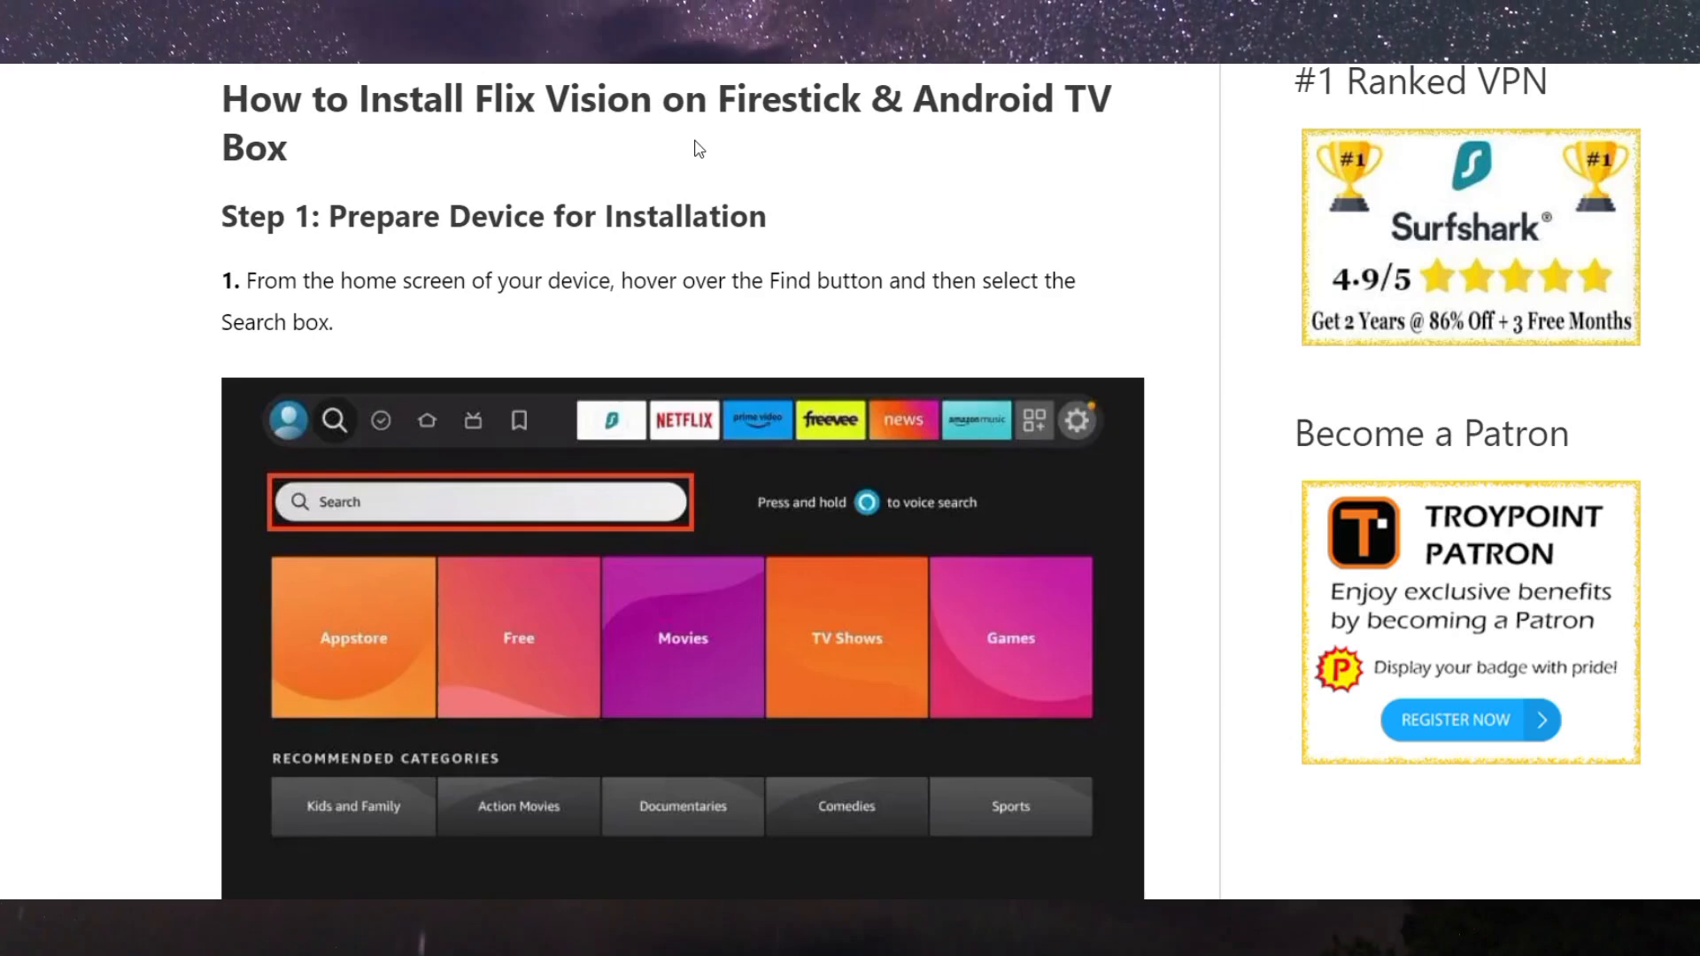
{"action": "mouse_move", "coordinate": [339, 559]}
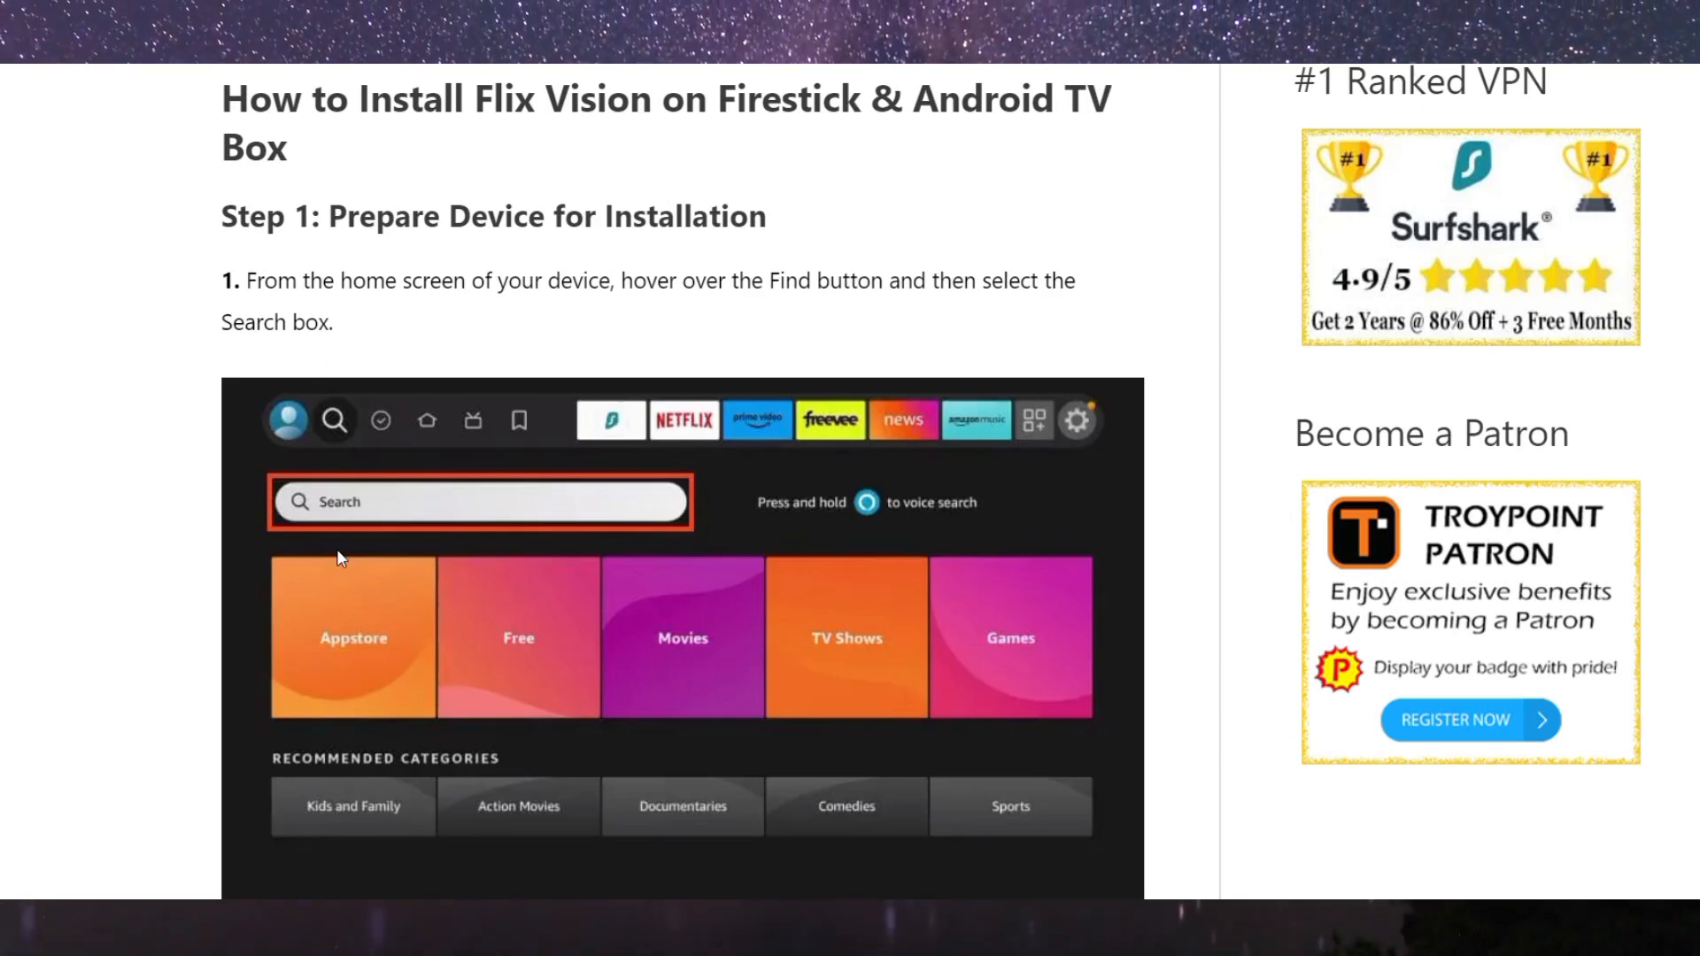
{"action": "mouse_move", "coordinate": [483, 499]}
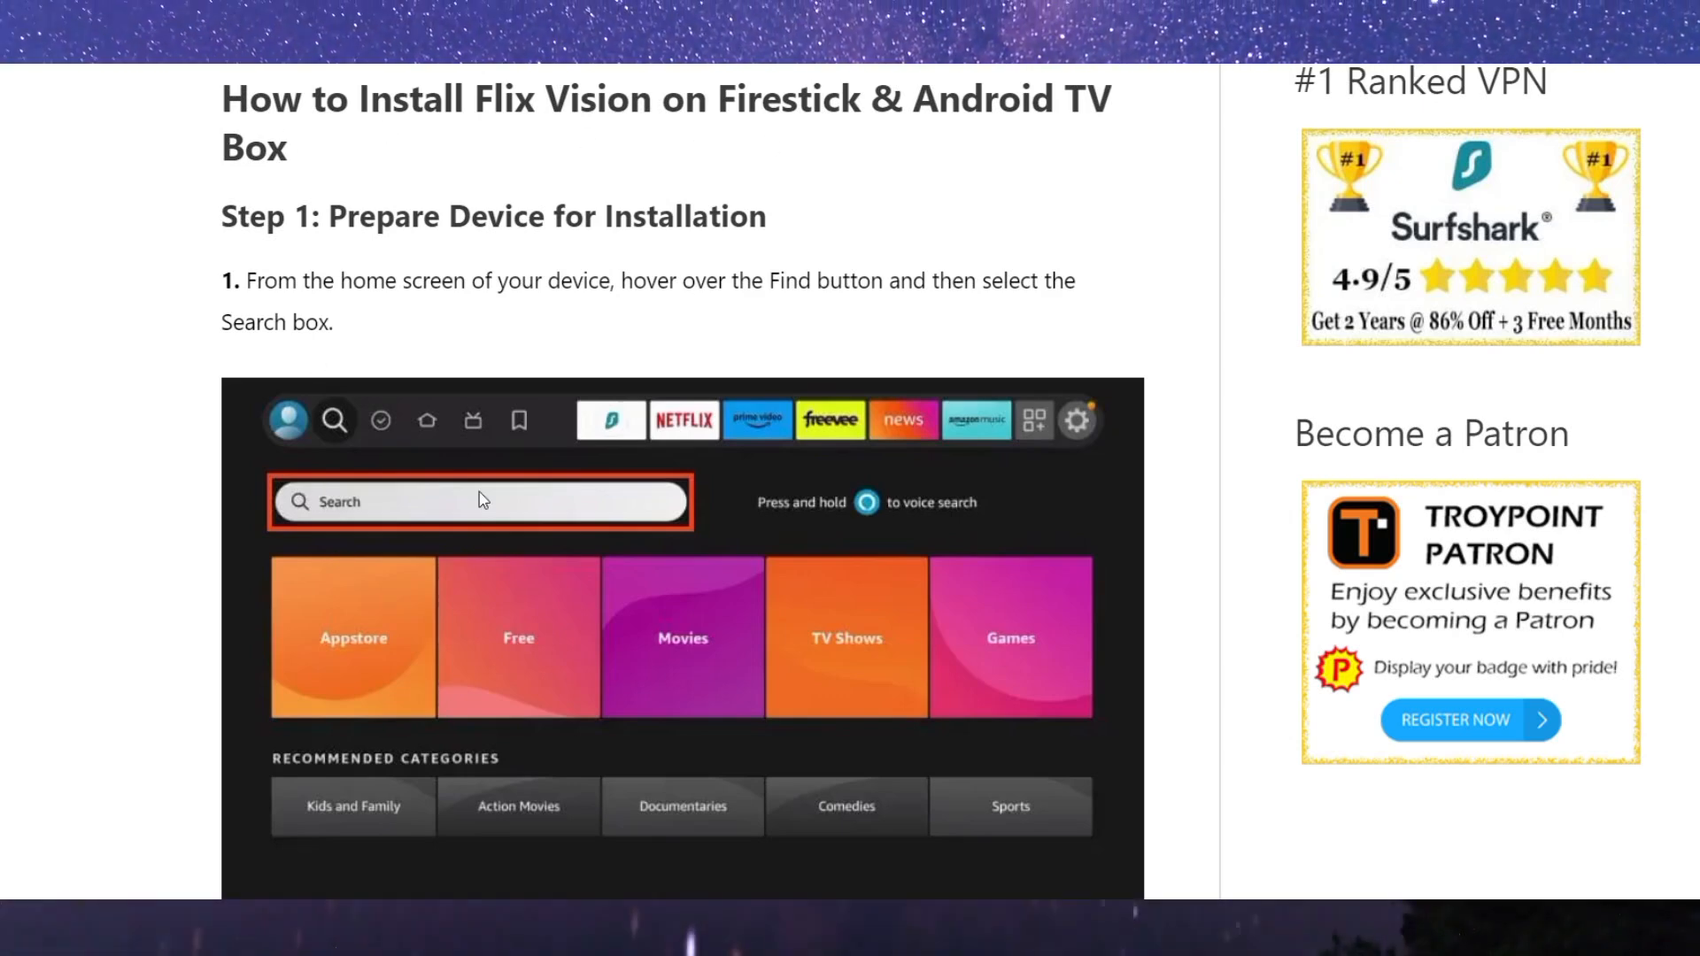
{"action": "scroll", "scroll_direction": "down", "scroll_amount": 3}
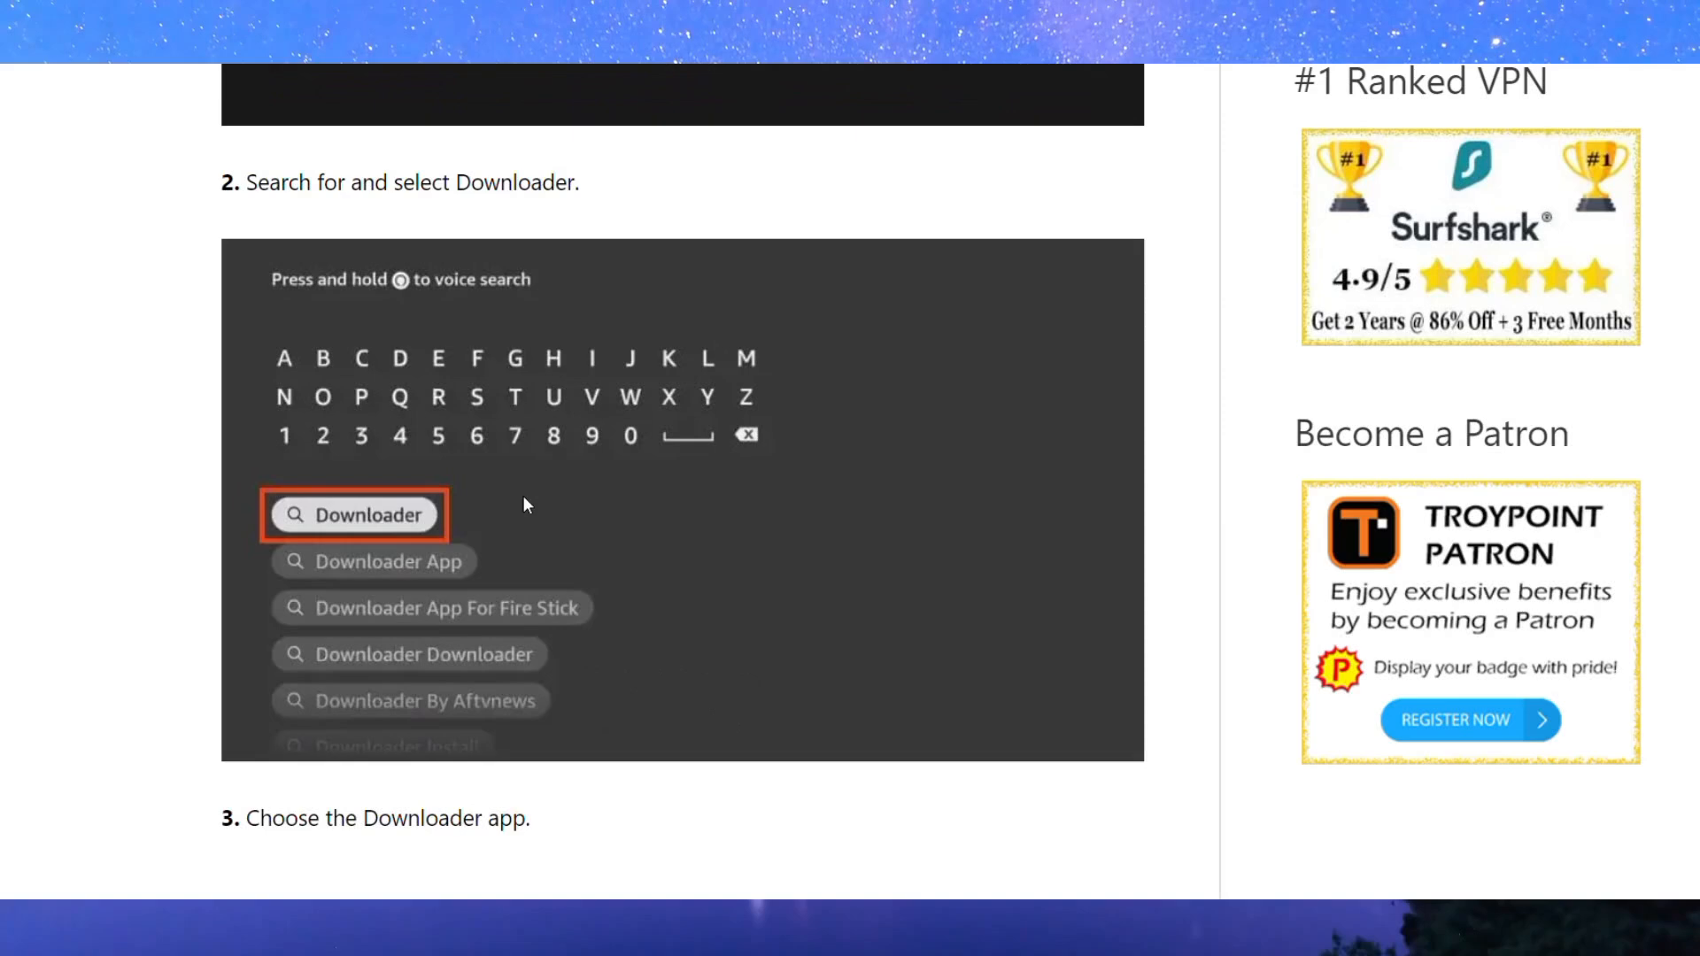
{"action": "scroll", "scroll_direction": "down", "scroll_amount": 3}
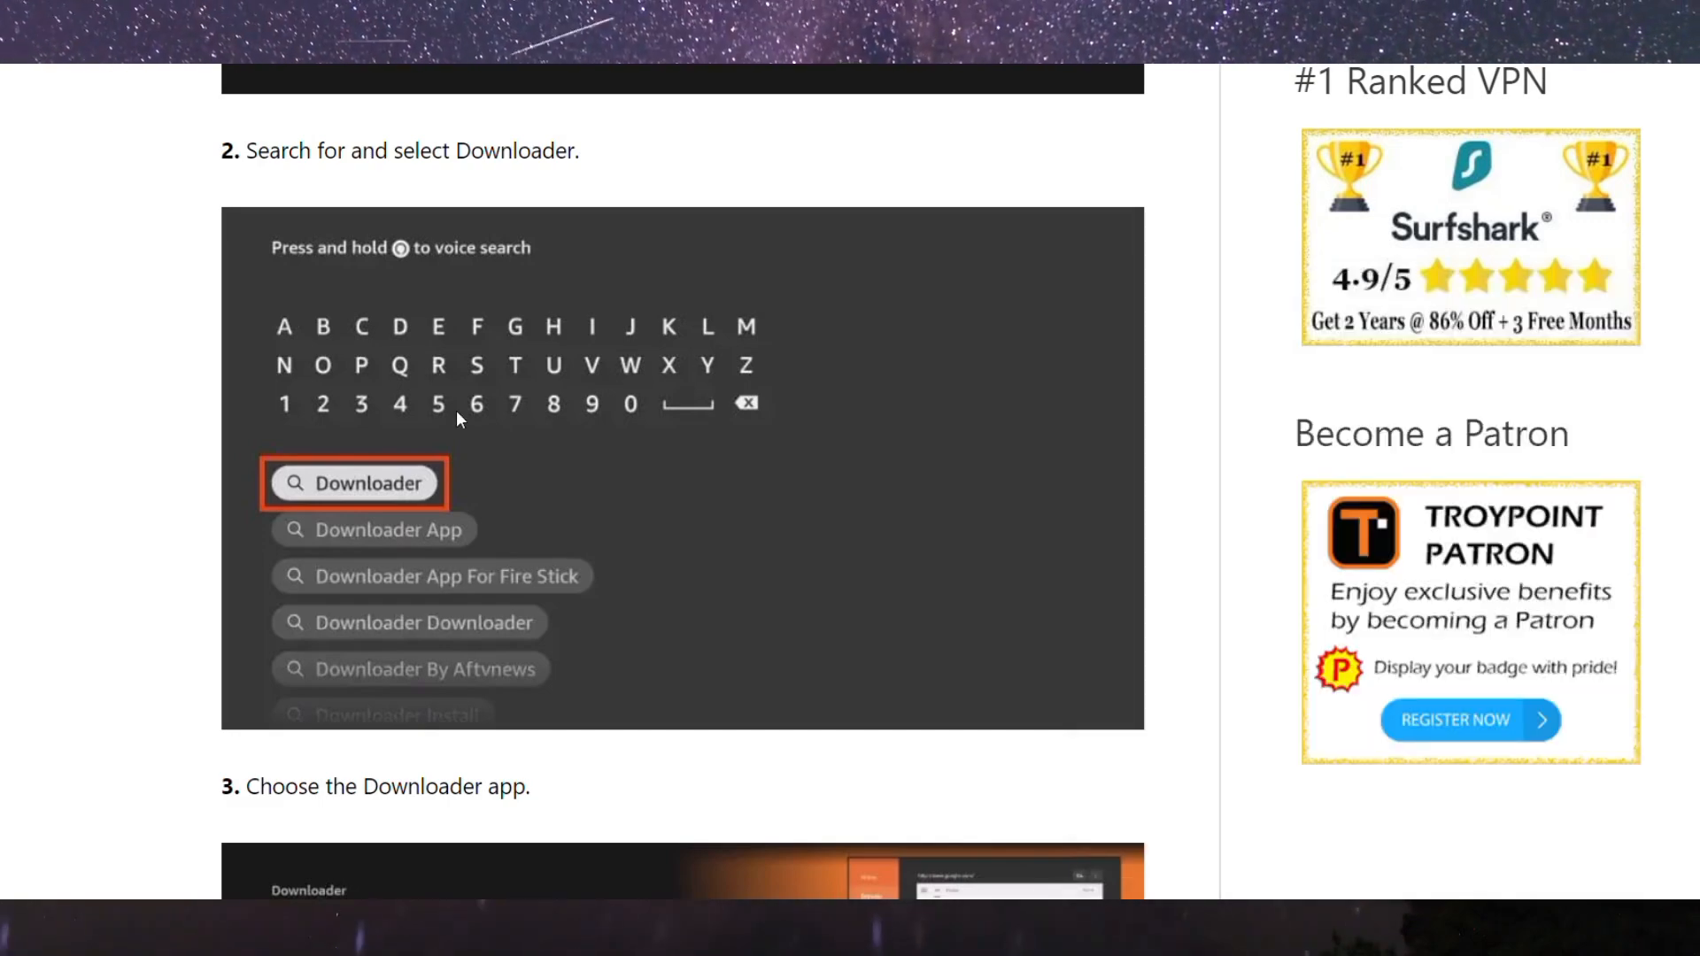
{"action": "scroll", "scroll_direction": "down", "scroll_amount": 3}
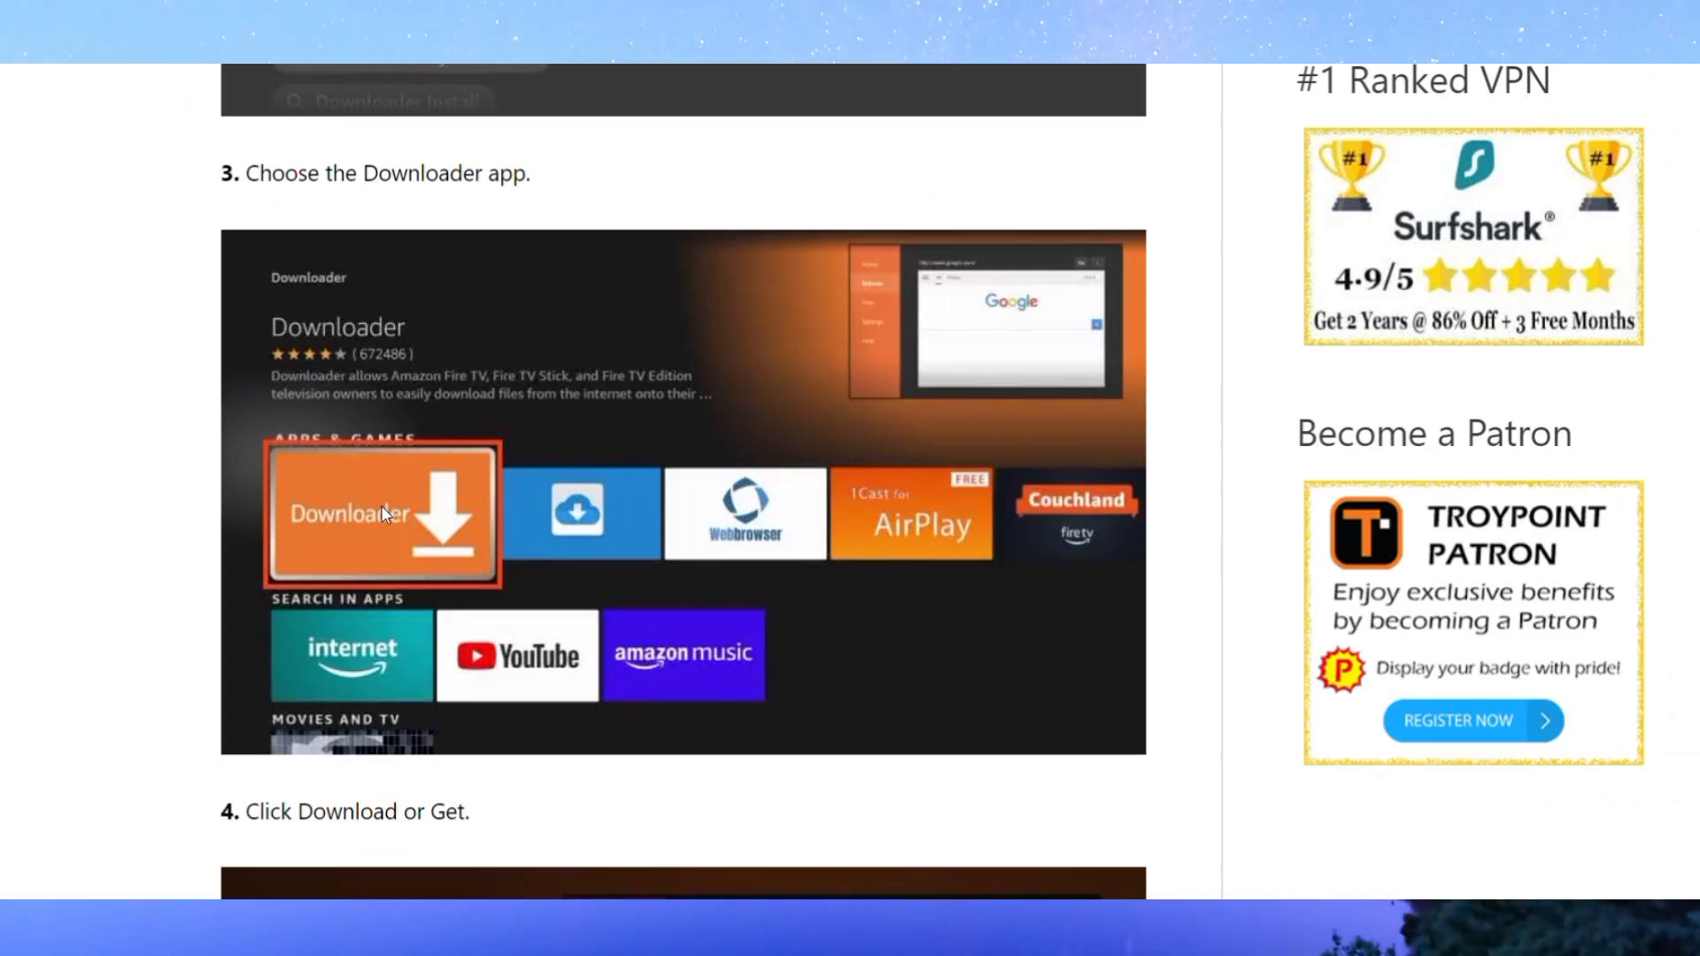
{"action": "scroll", "scroll_direction": "down", "scroll_amount": 3}
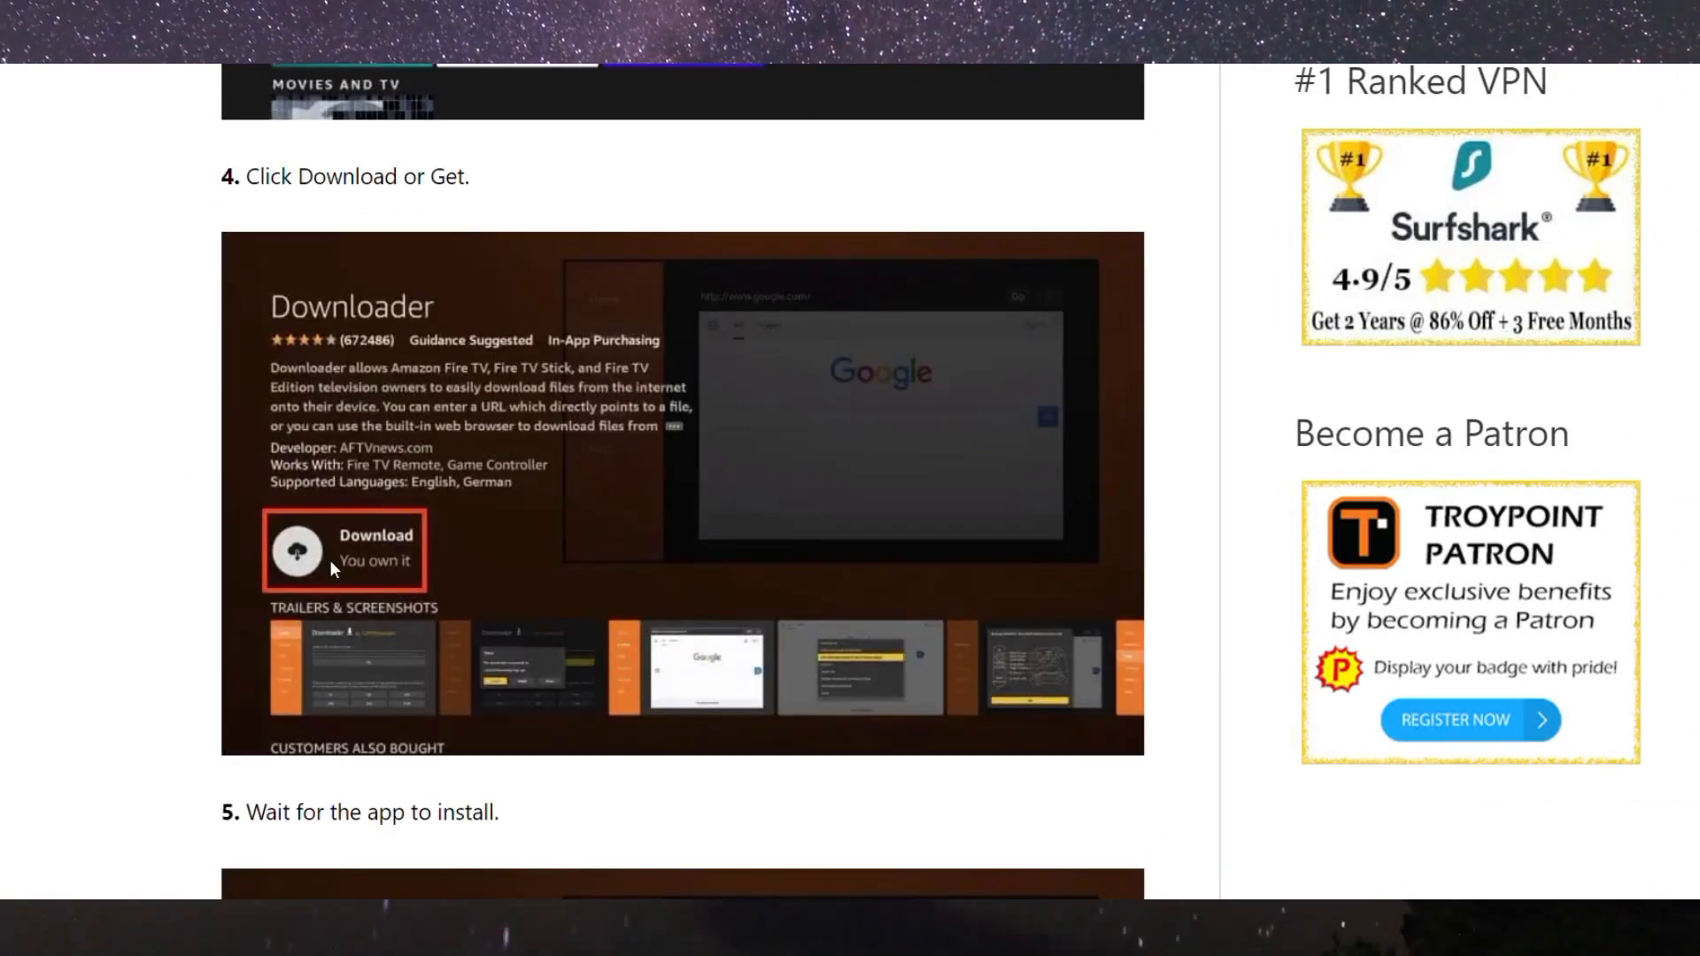
{"action": "scroll", "scroll_direction": "down", "scroll_amount": 3}
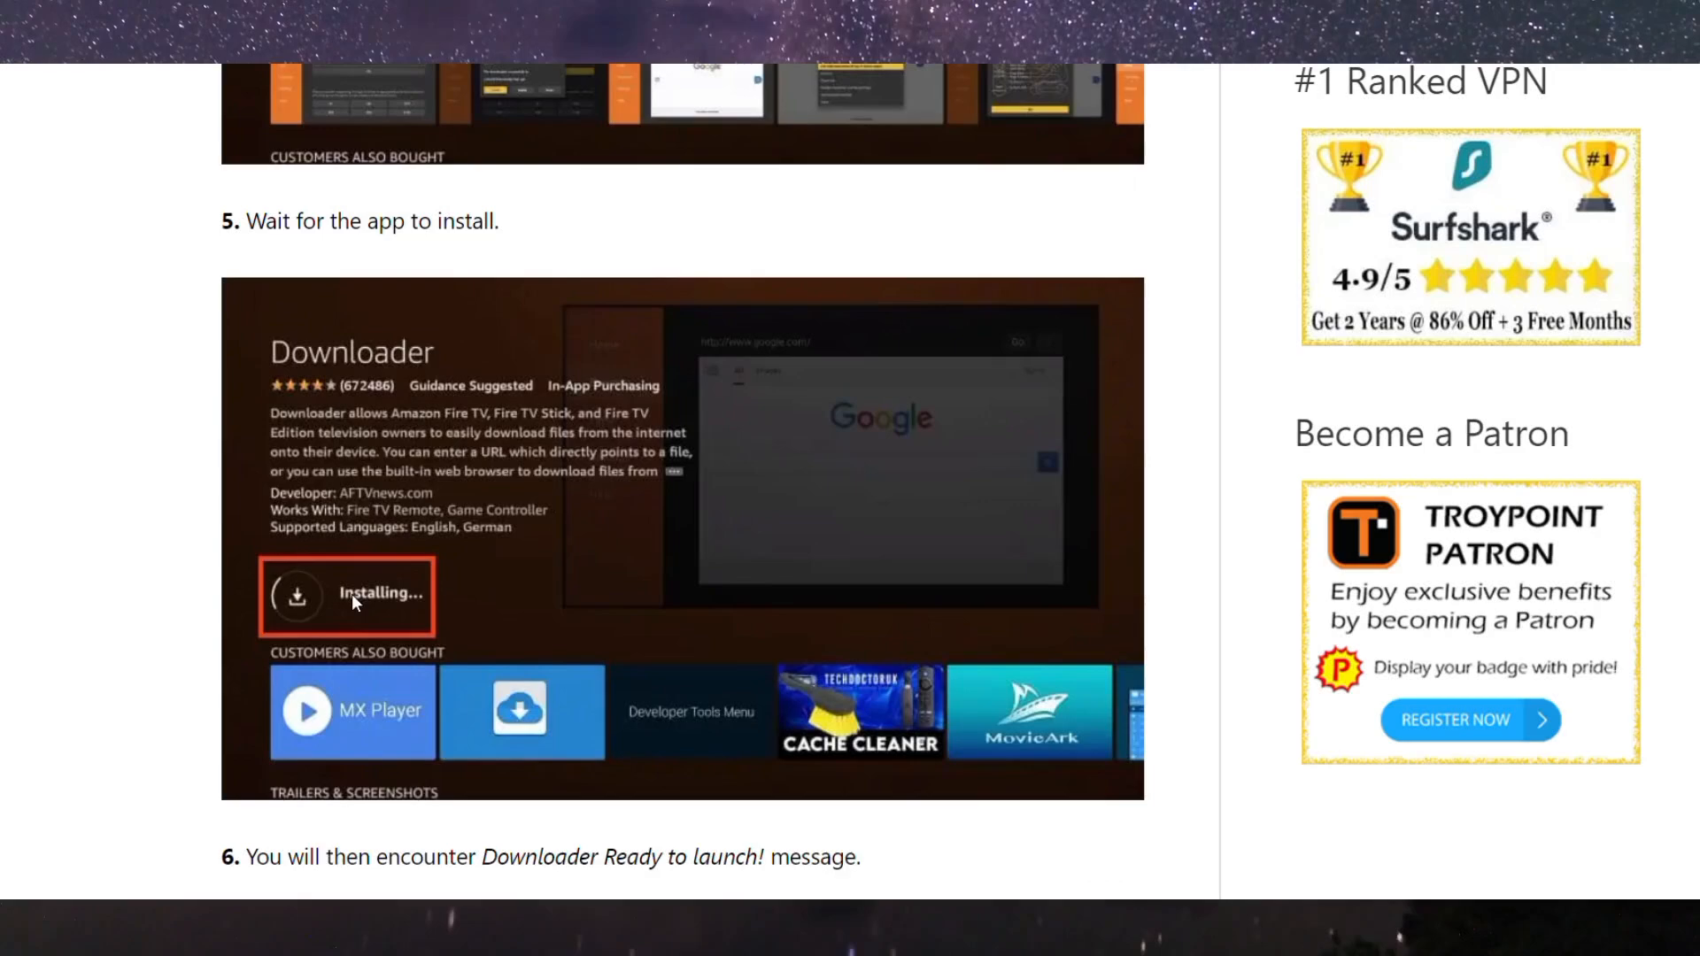
{"action": "scroll", "scroll_direction": "down", "scroll_amount": 3}
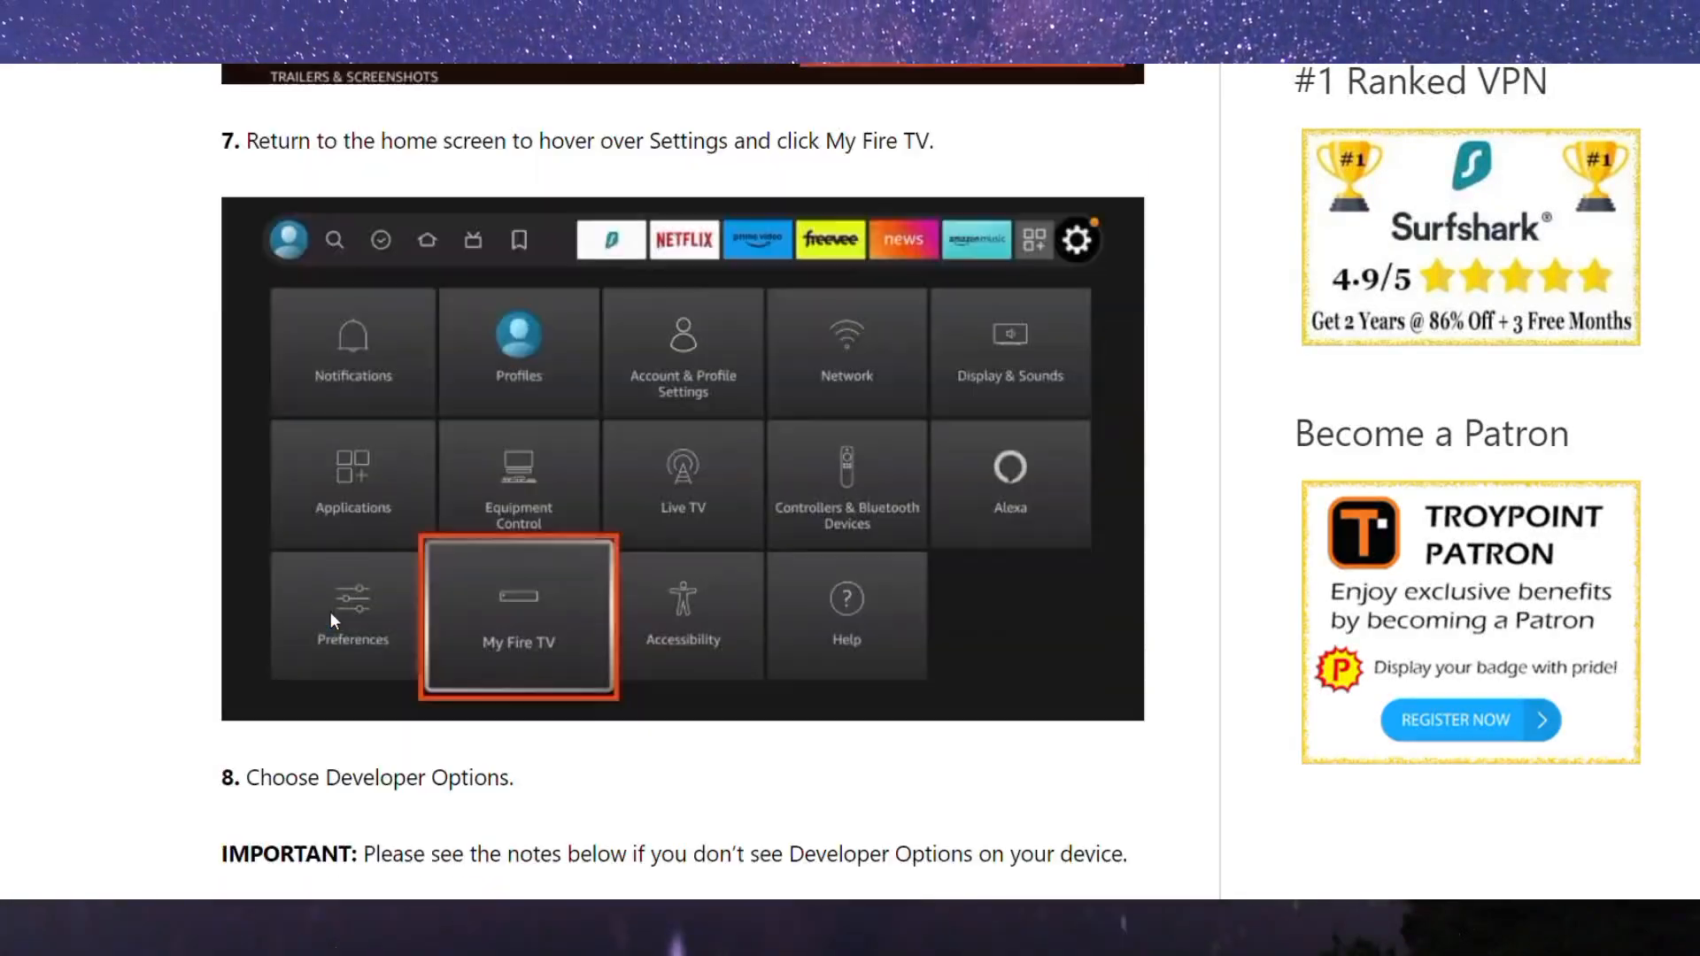
{"action": "scroll", "scroll_direction": "down", "scroll_amount": 3}
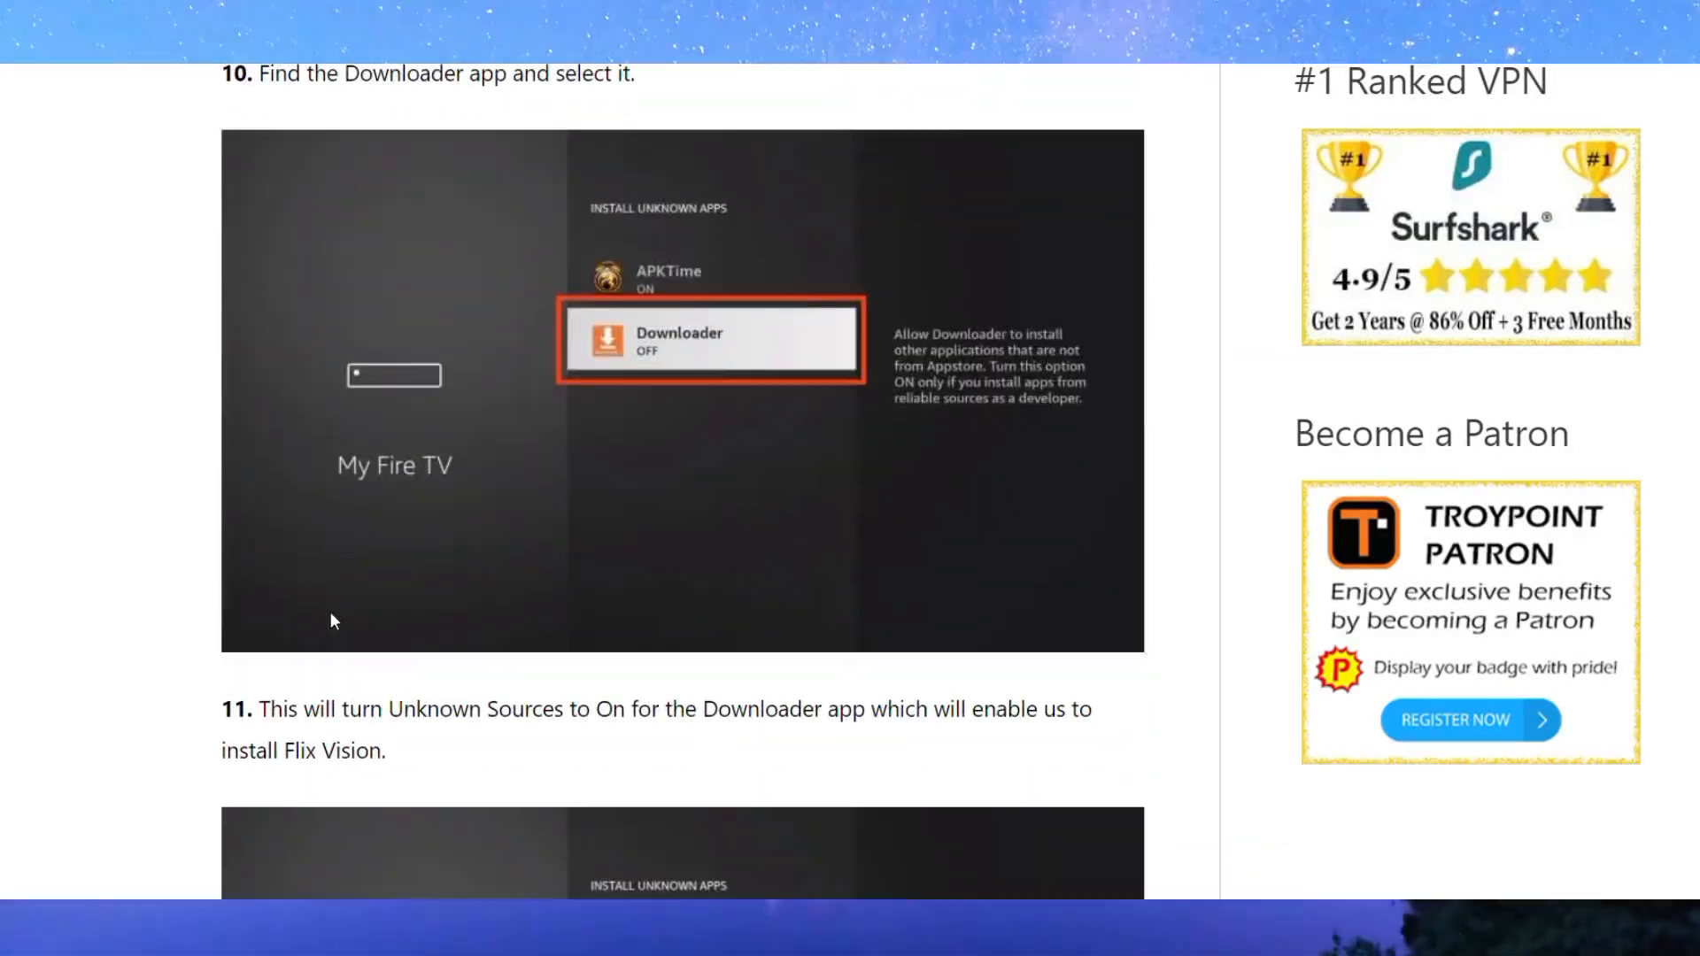
{"action": "scroll", "scroll_direction": "down", "scroll_amount": 3}
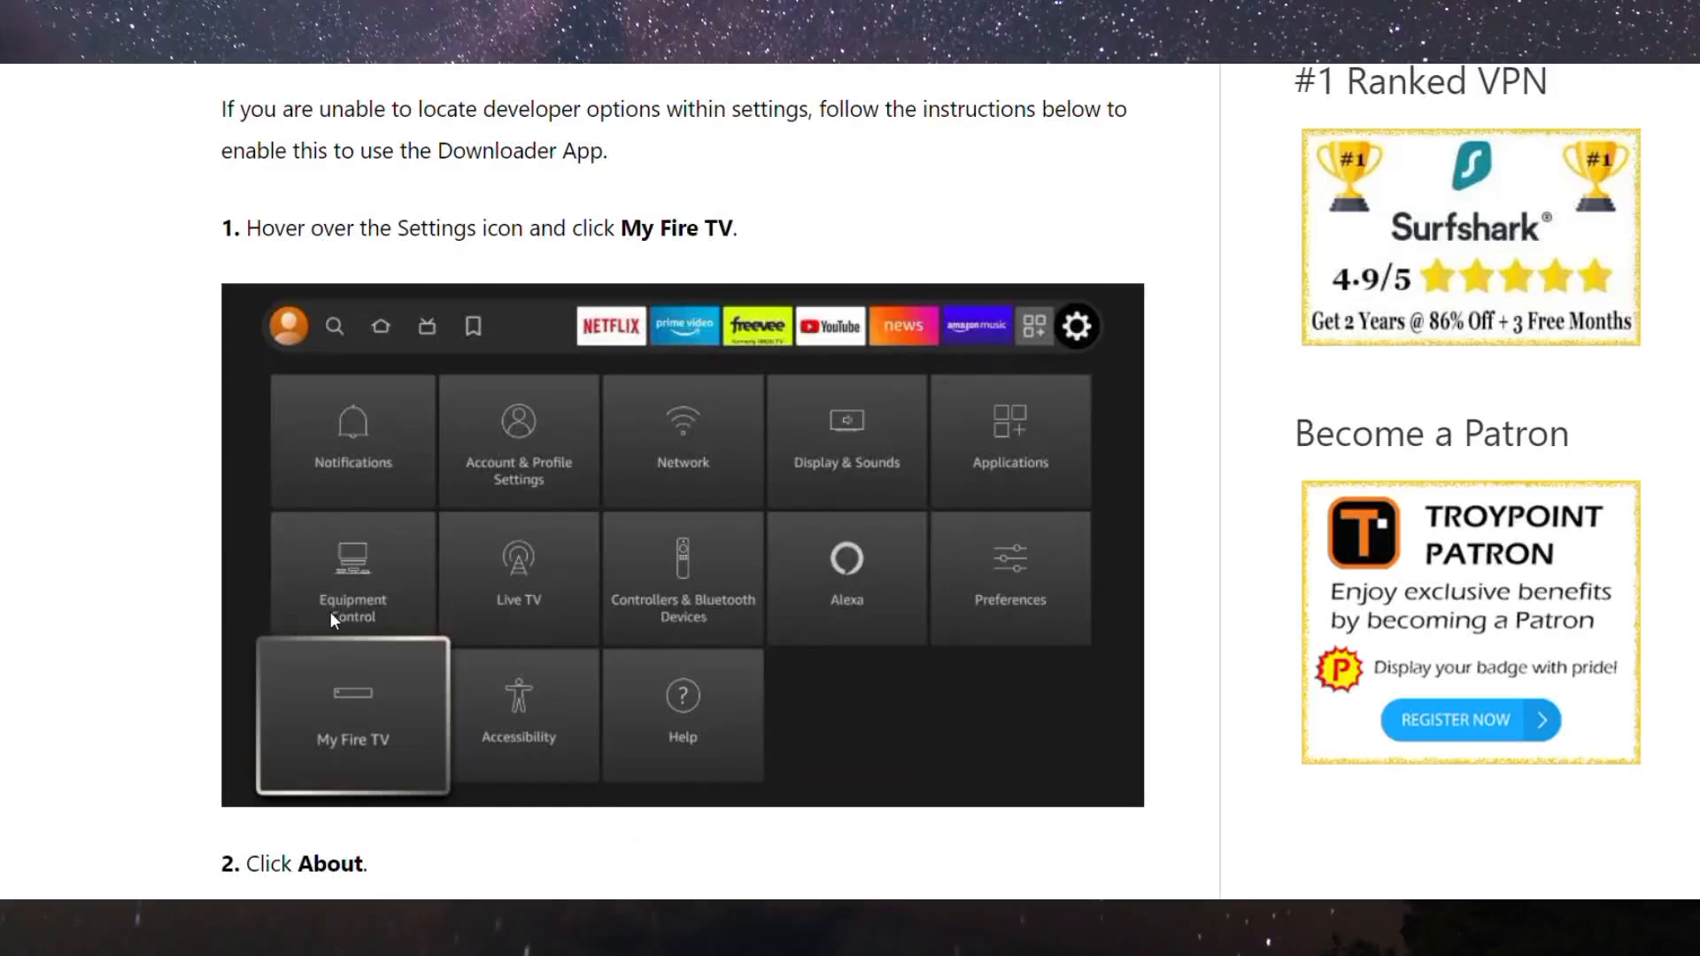
{"action": "scroll", "scroll_direction": "down", "scroll_amount": 3}
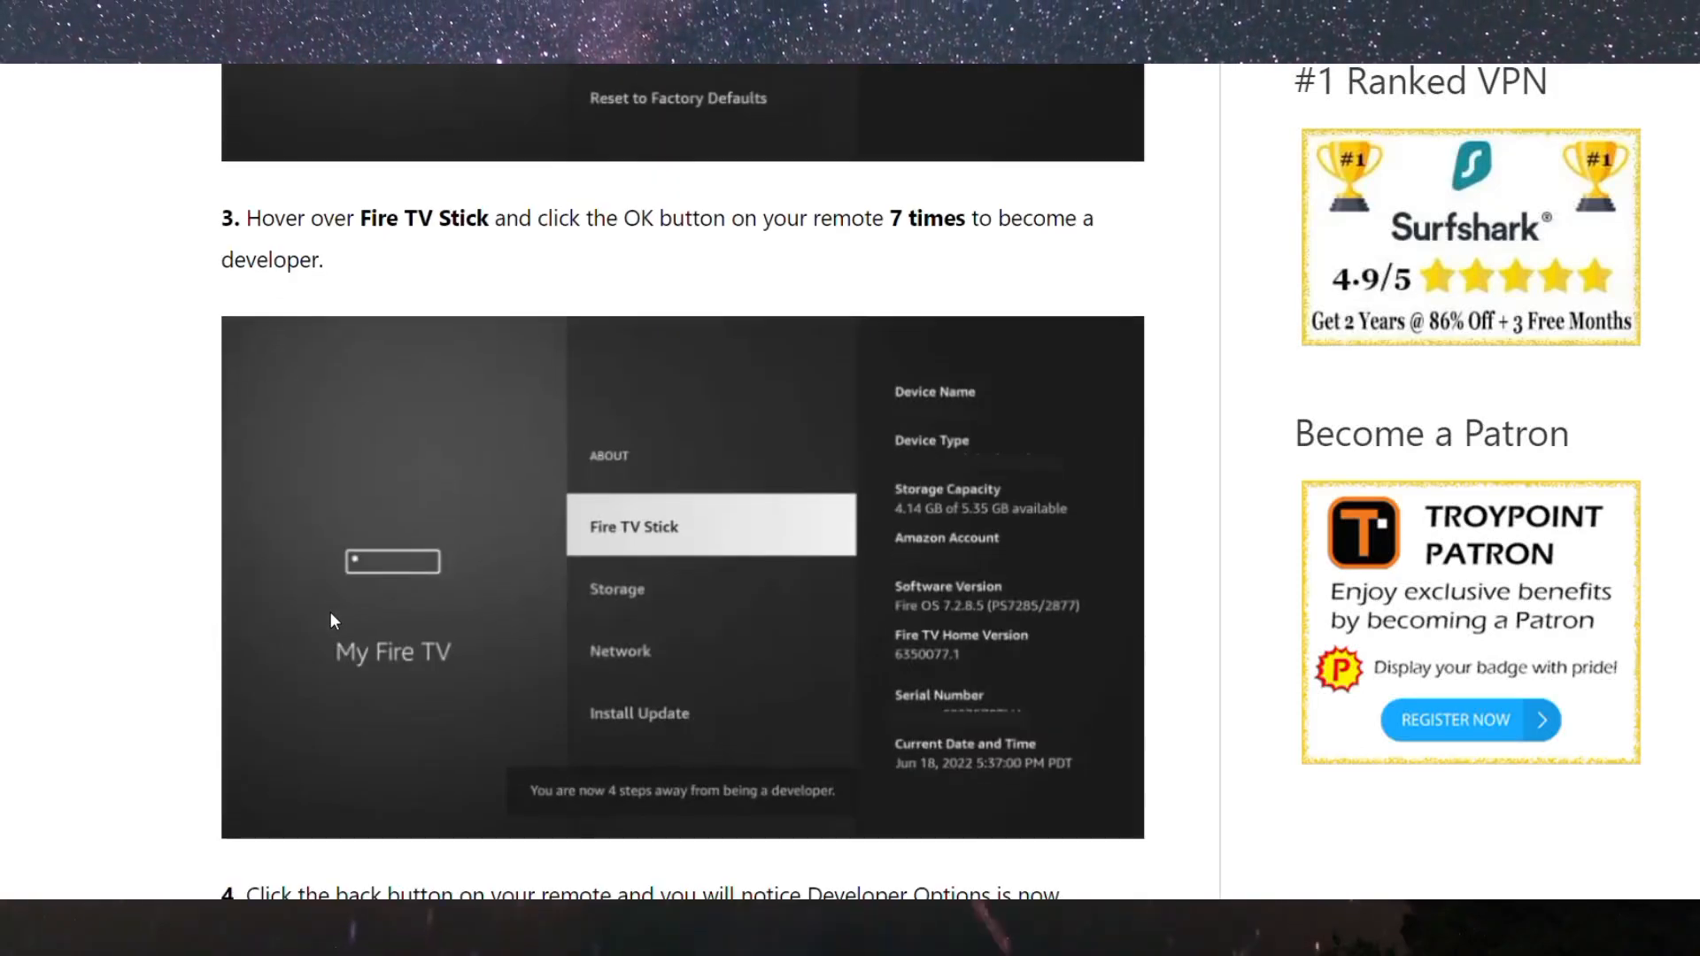
{"action": "scroll", "scroll_direction": "down", "scroll_amount": 3}
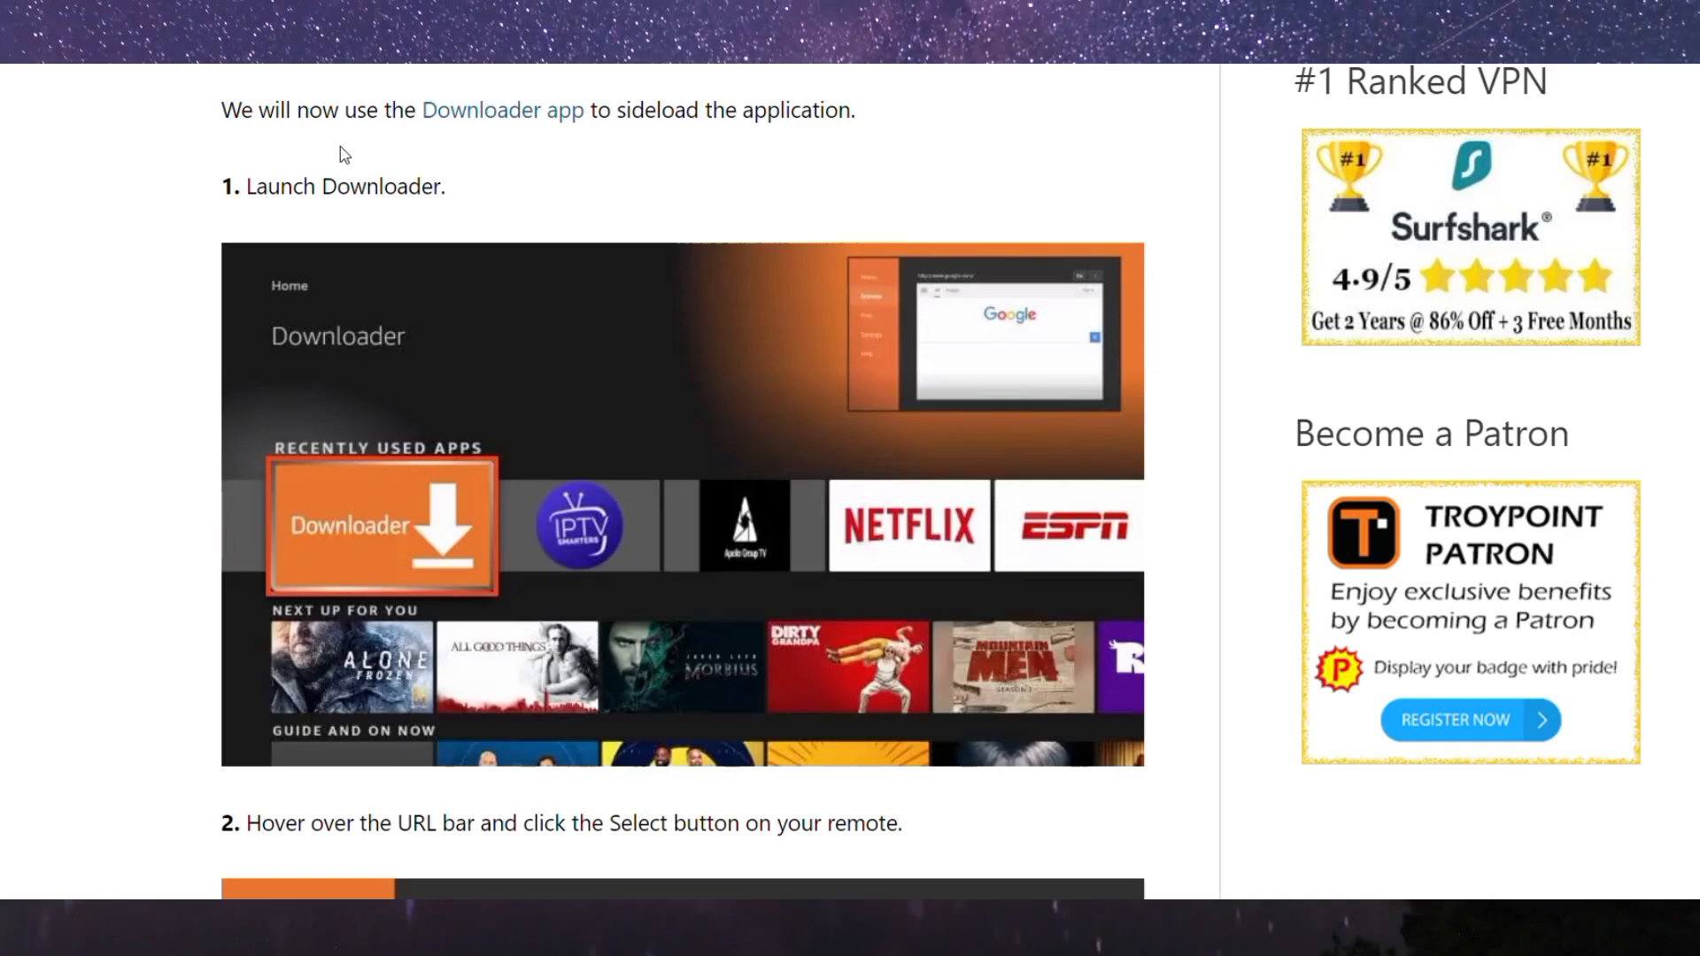
{"action": "scroll", "scroll_direction": "down", "scroll_amount": 3}
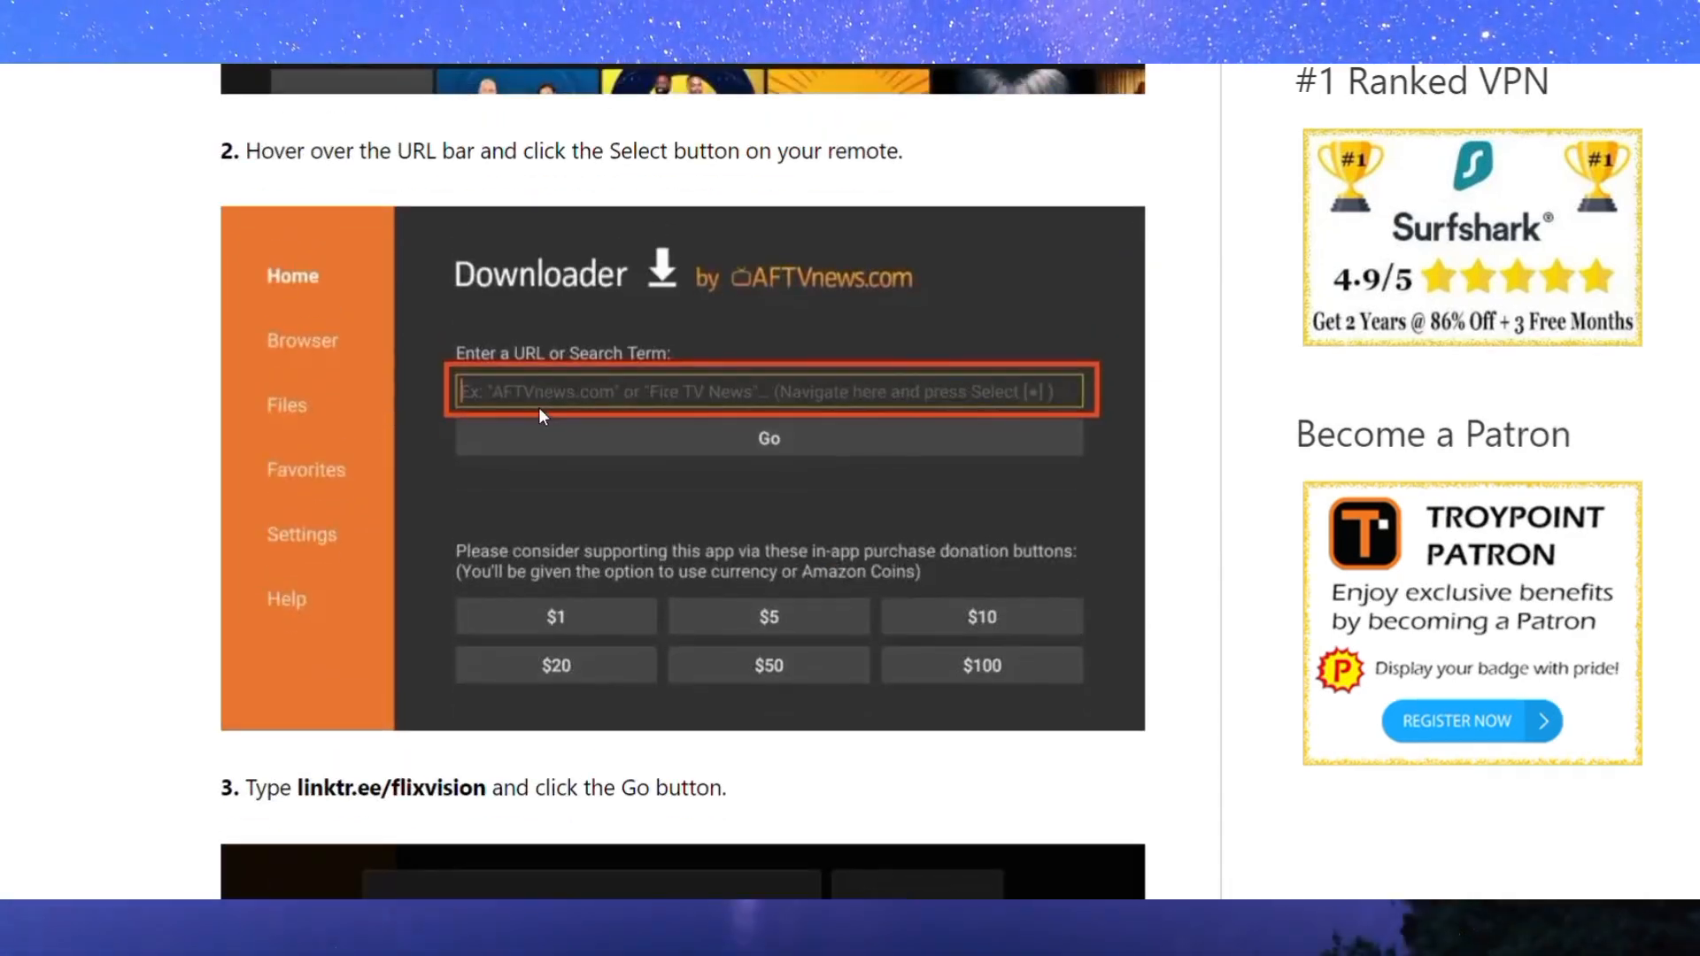
{"action": "scroll", "scroll_direction": "down", "scroll_amount": 3}
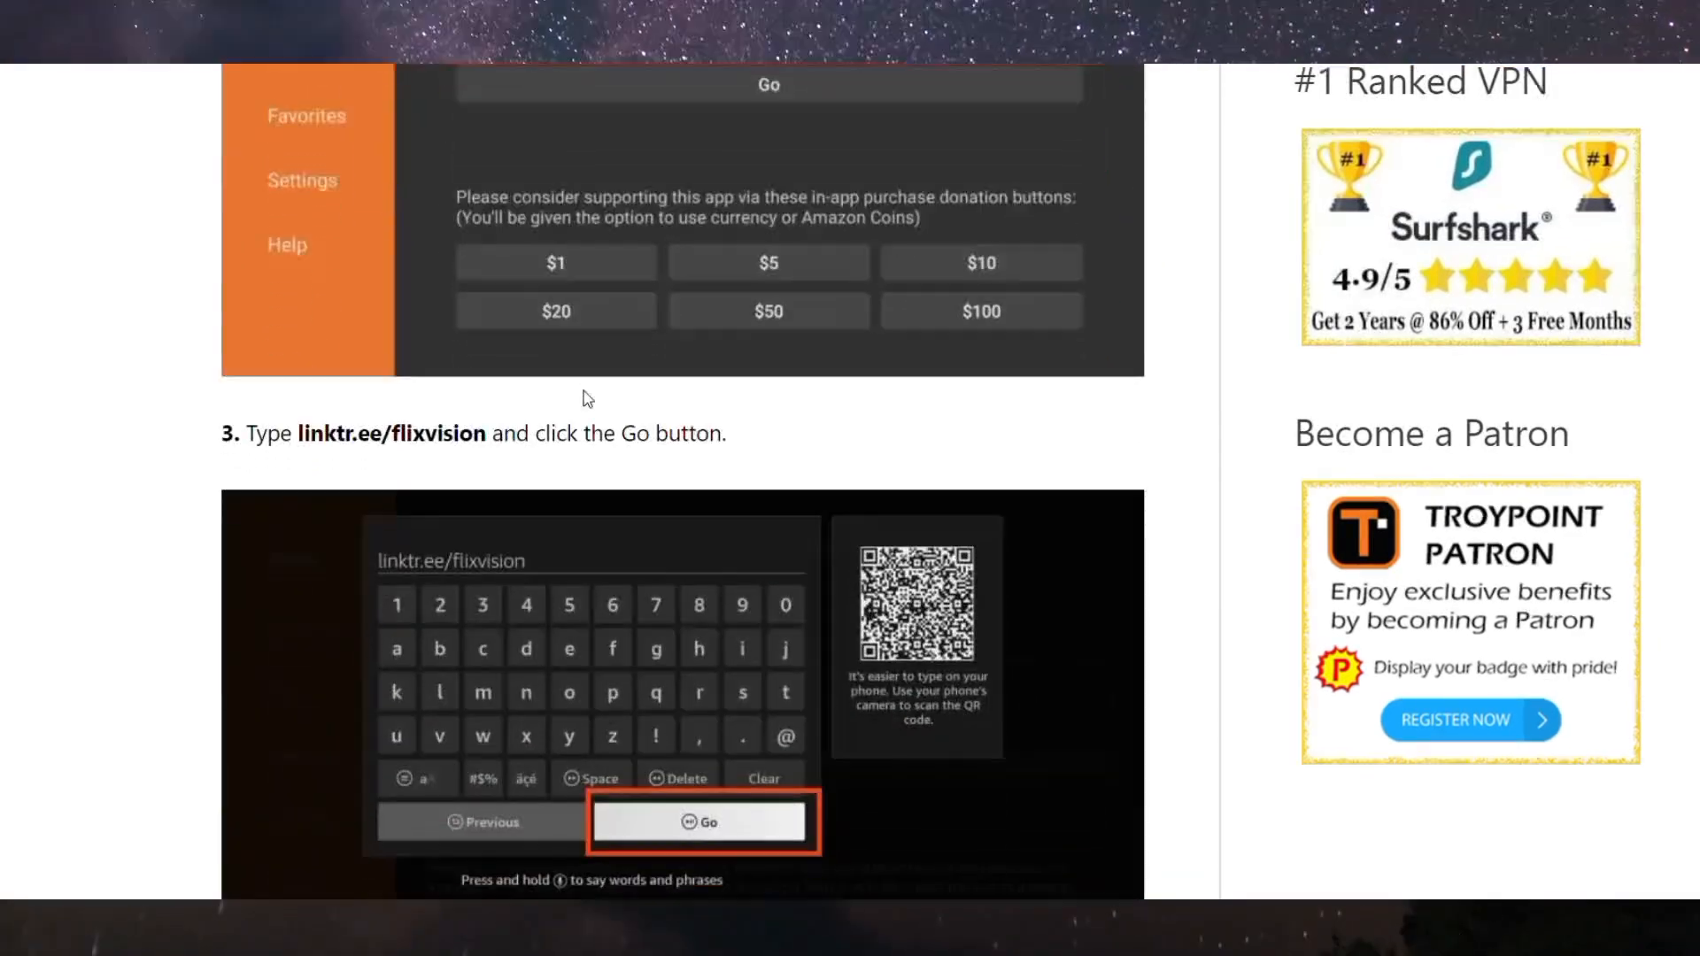
{"action": "scroll", "scroll_direction": "down", "scroll_amount": 3}
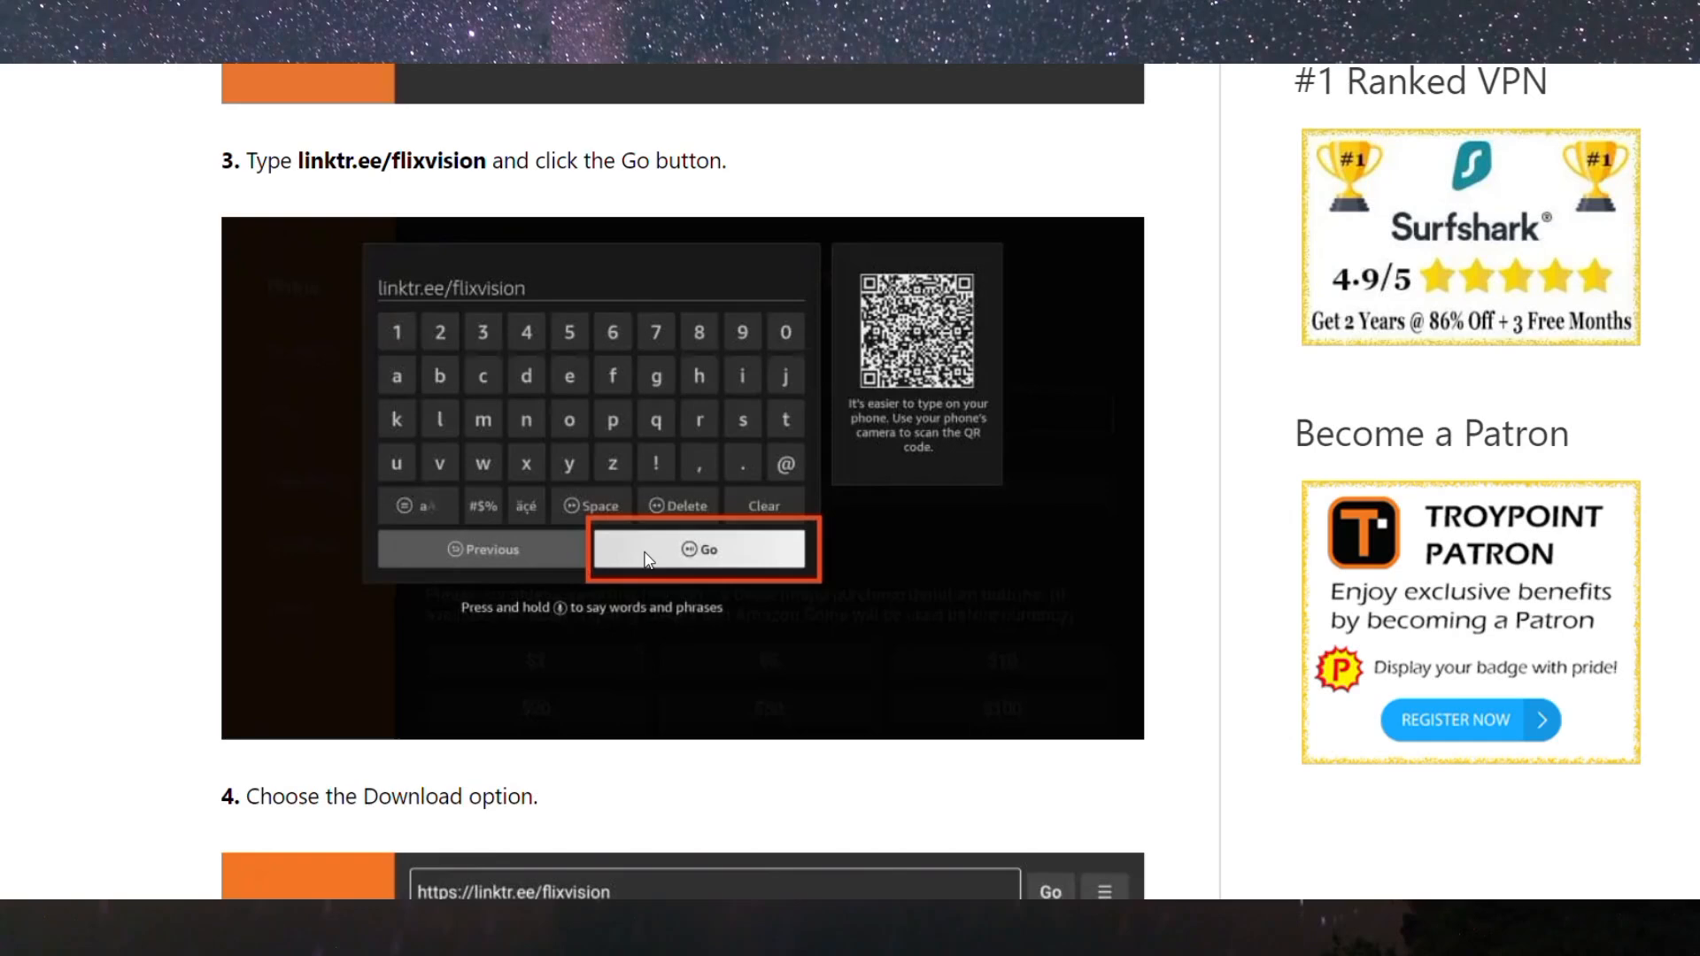
{"action": "scroll", "scroll_direction": "down", "scroll_amount": 3}
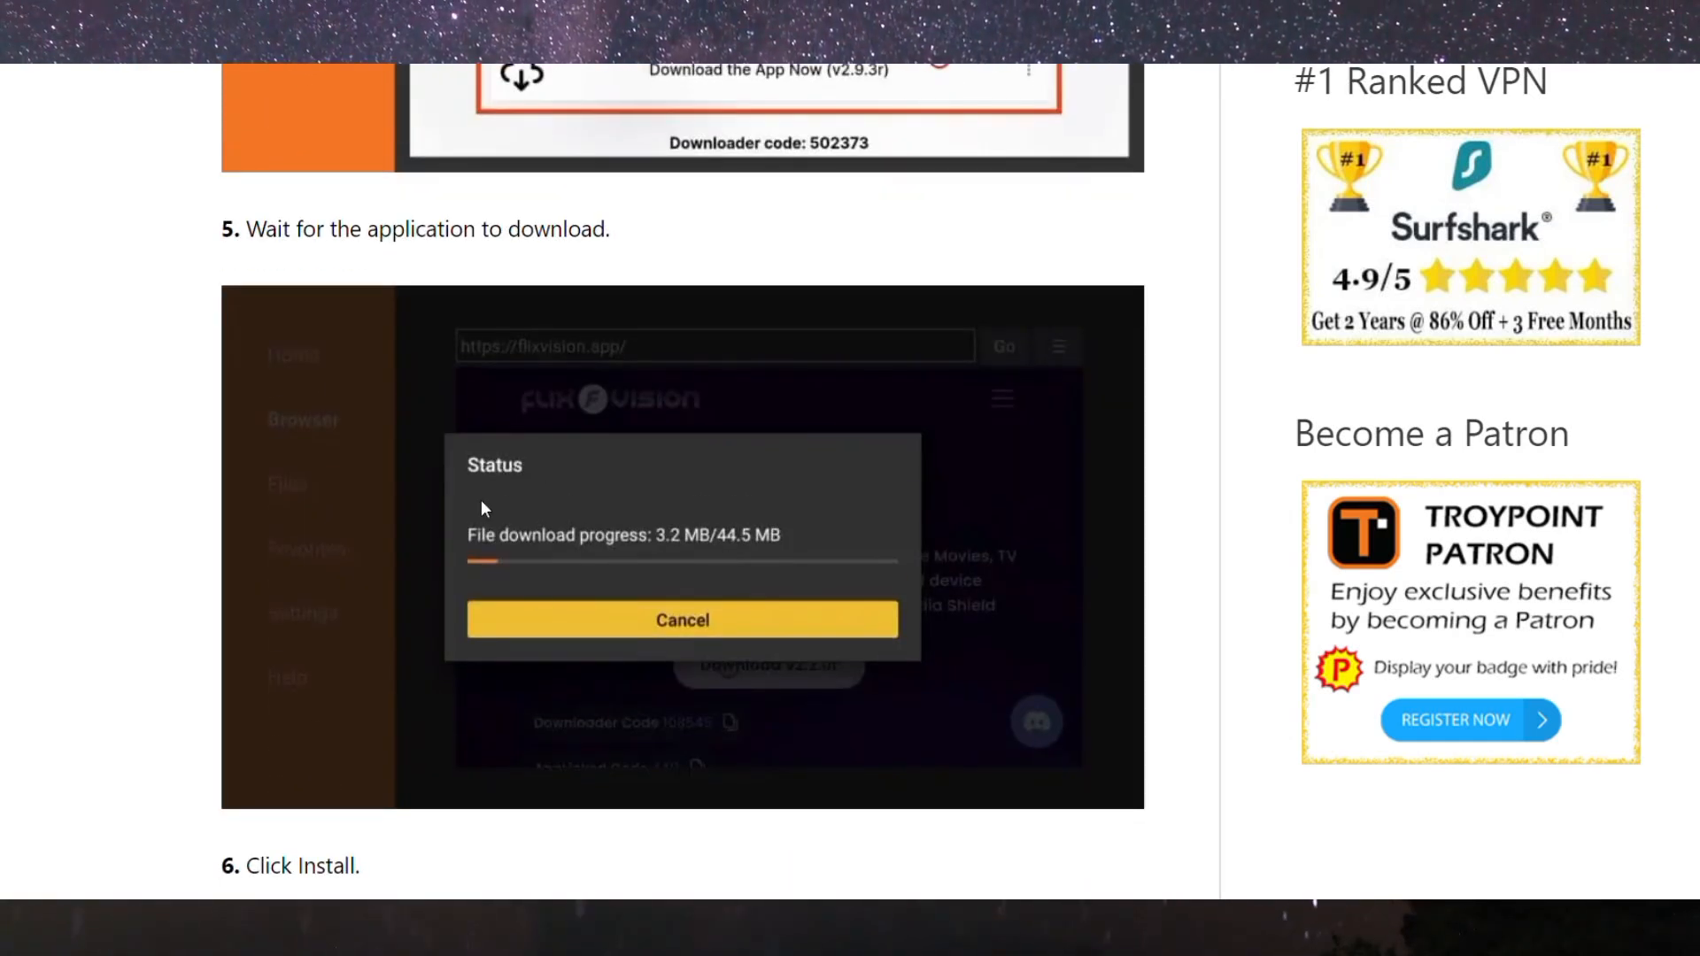
{"action": "scroll", "scroll_direction": "down", "scroll_amount": 3}
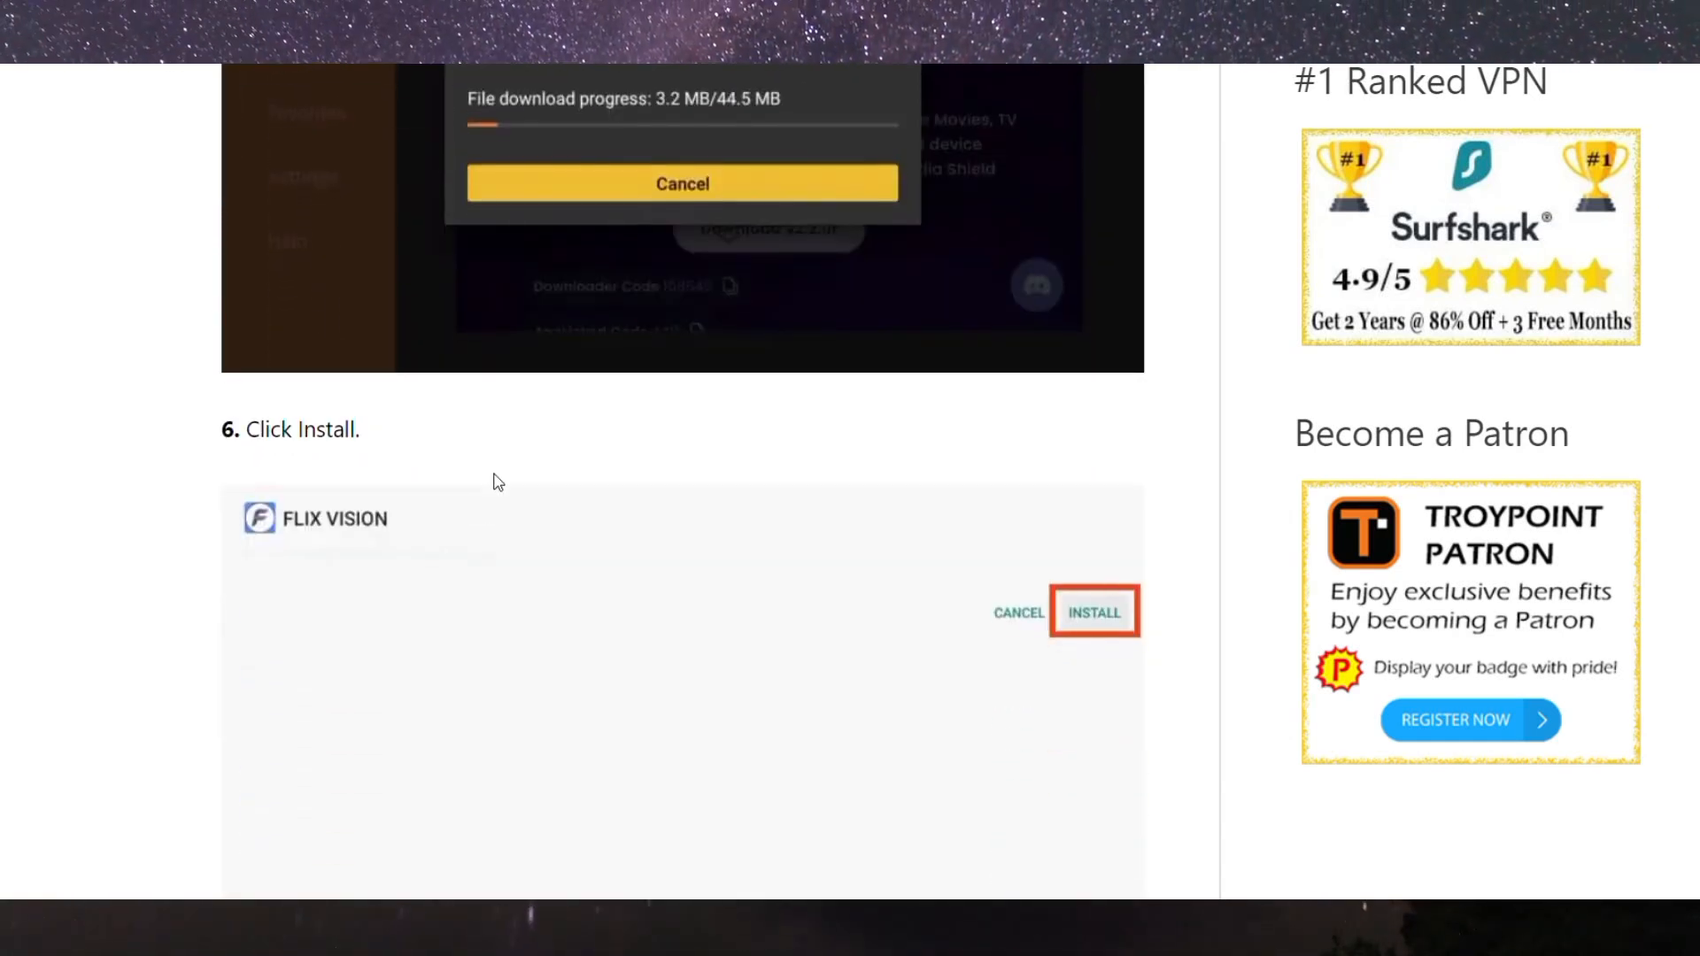
{"action": "scroll", "scroll_direction": "down", "scroll_amount": 3}
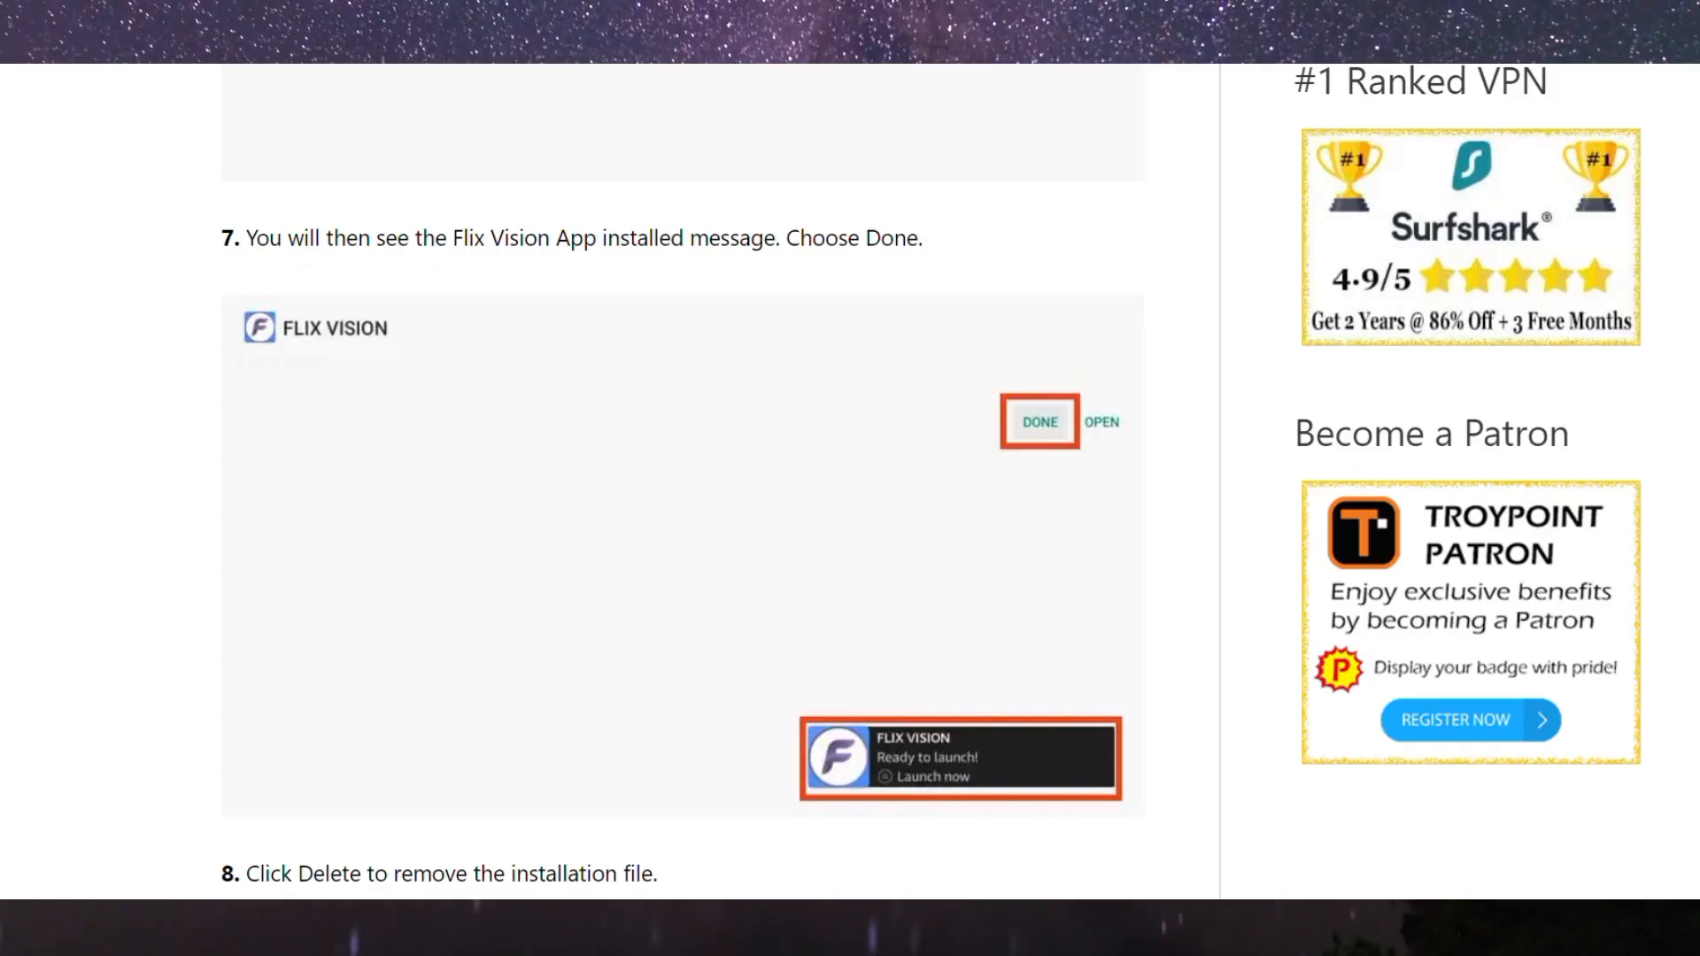